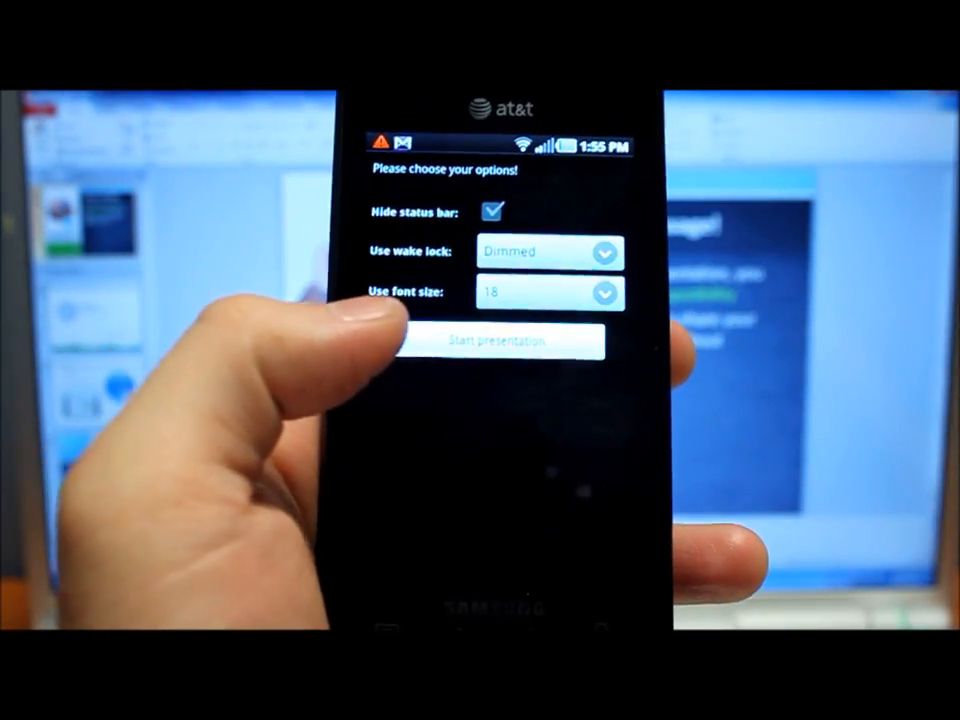
Start the presentation with status bar hidden, Dimmed wake lock and font size 18
{"action": "left_click", "coordinate": [490, 340]}
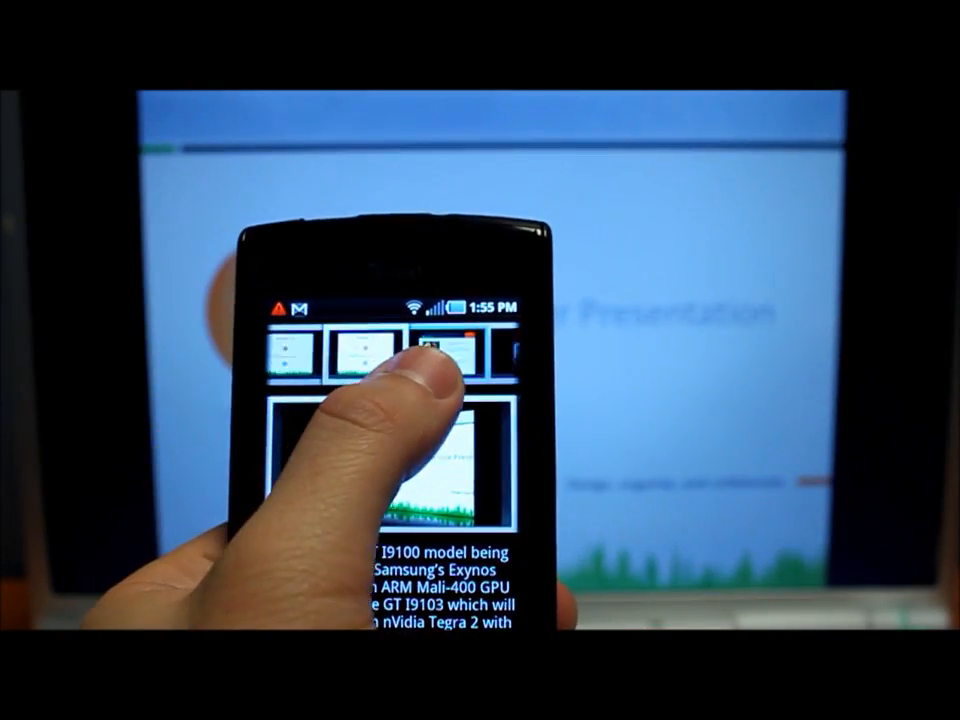
Jump the laptop presentation to the 'Animate This' slide via its thumbnail
{"action": "left_click", "coordinate": [430, 350]}
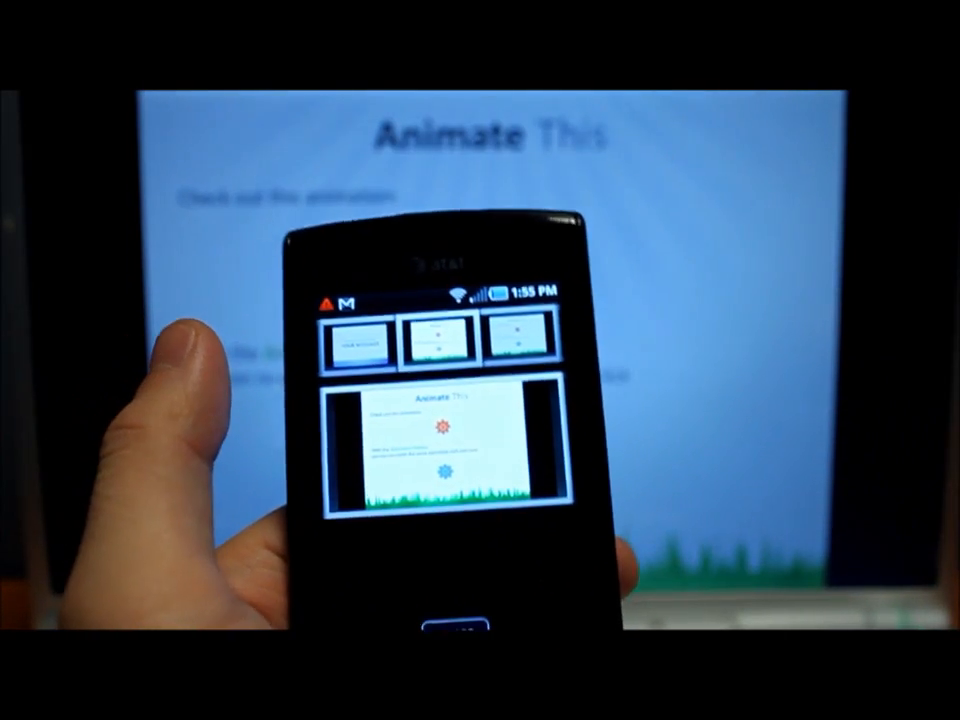